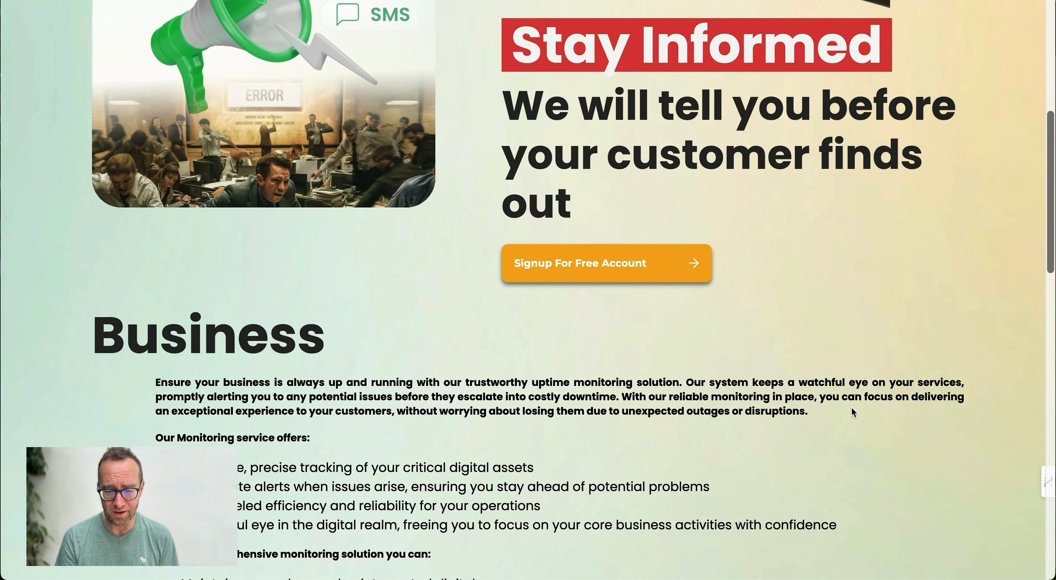
Step: Review the Pricing page's subscription plans and prices
scroll(up, 3)
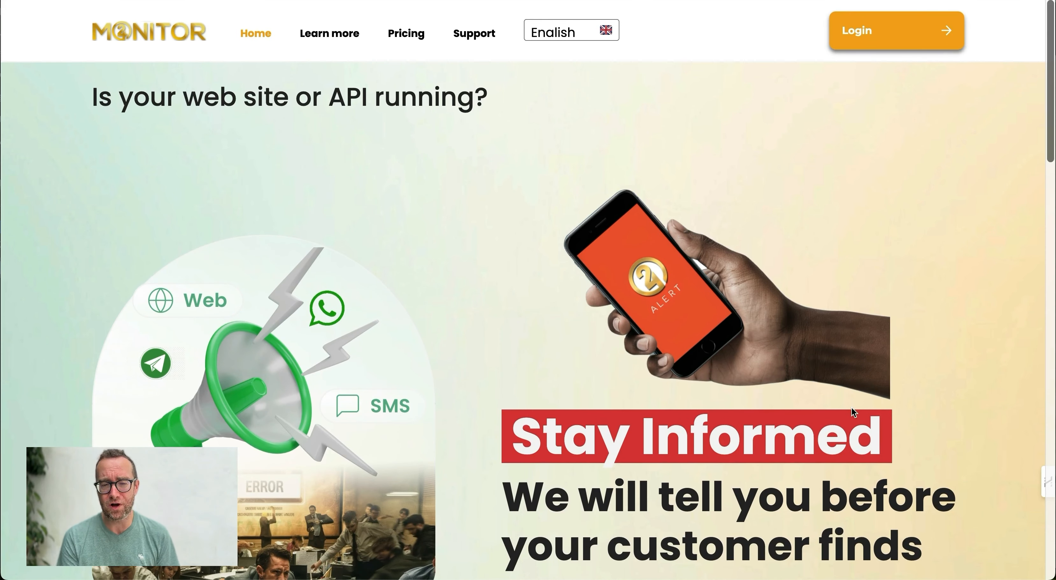
mouse_move(450, 491)
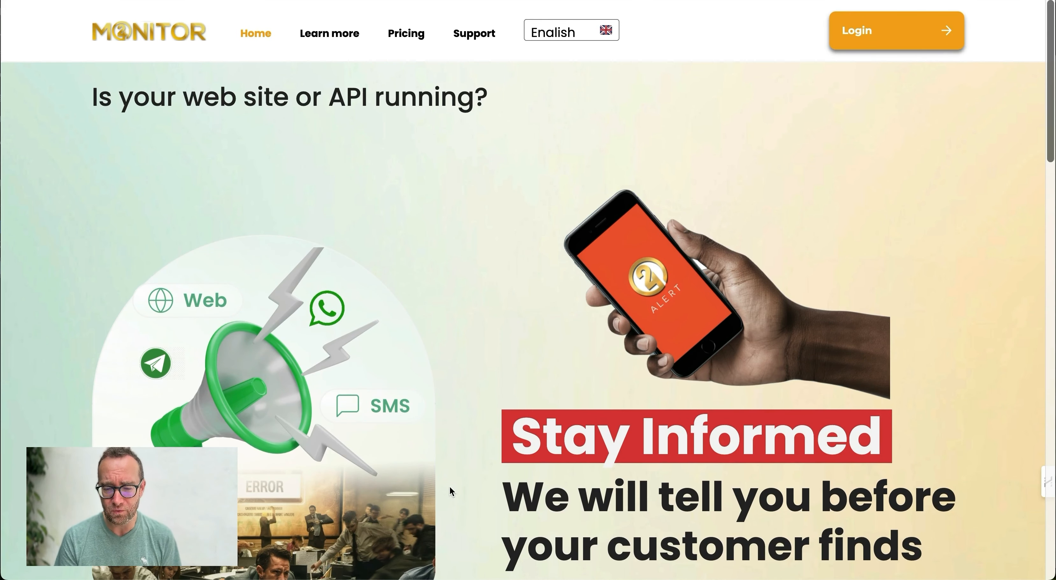
scroll(down, 3)
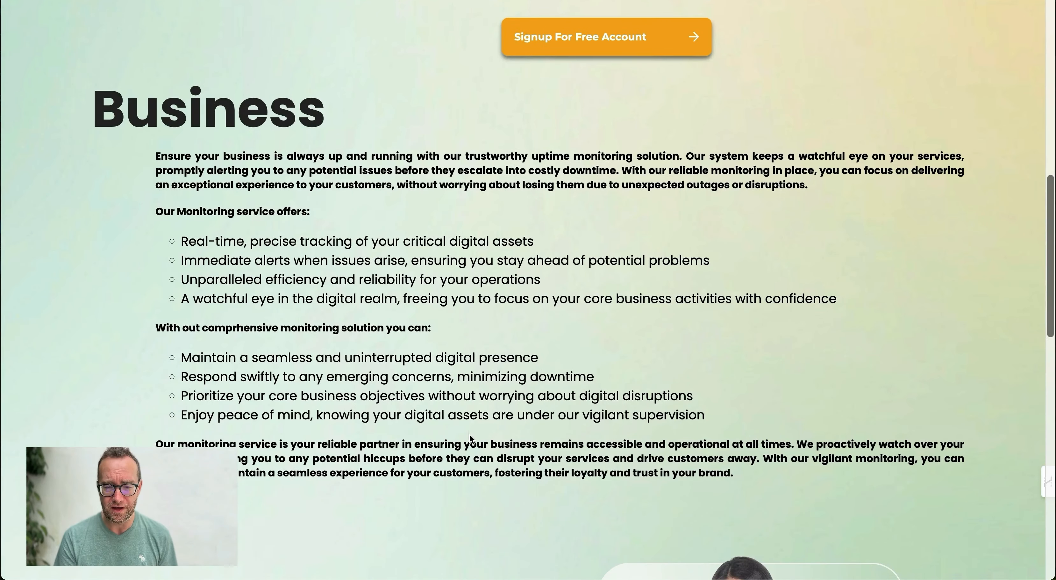
scroll(down, 3)
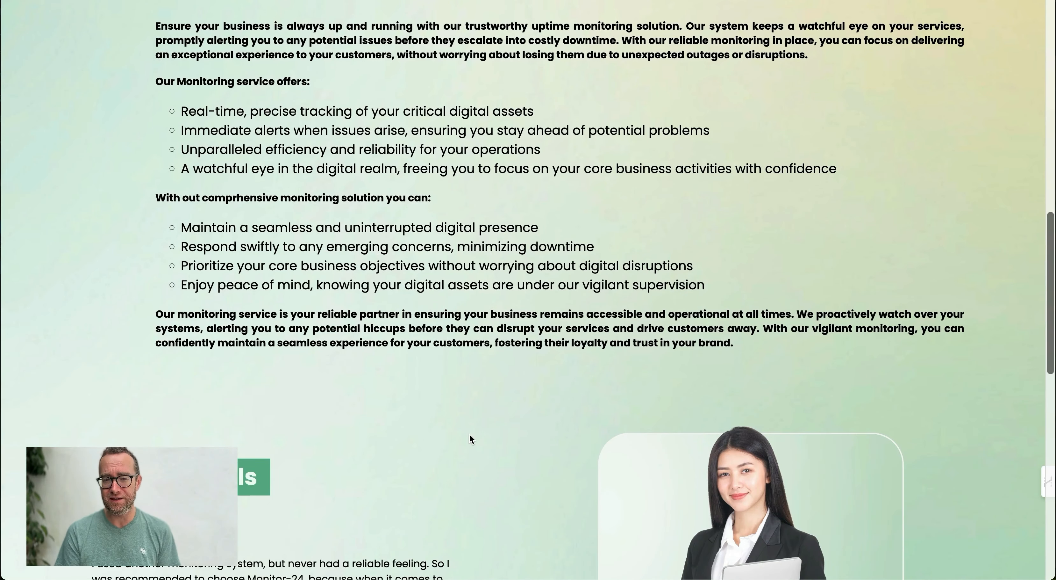
scroll(down, 3)
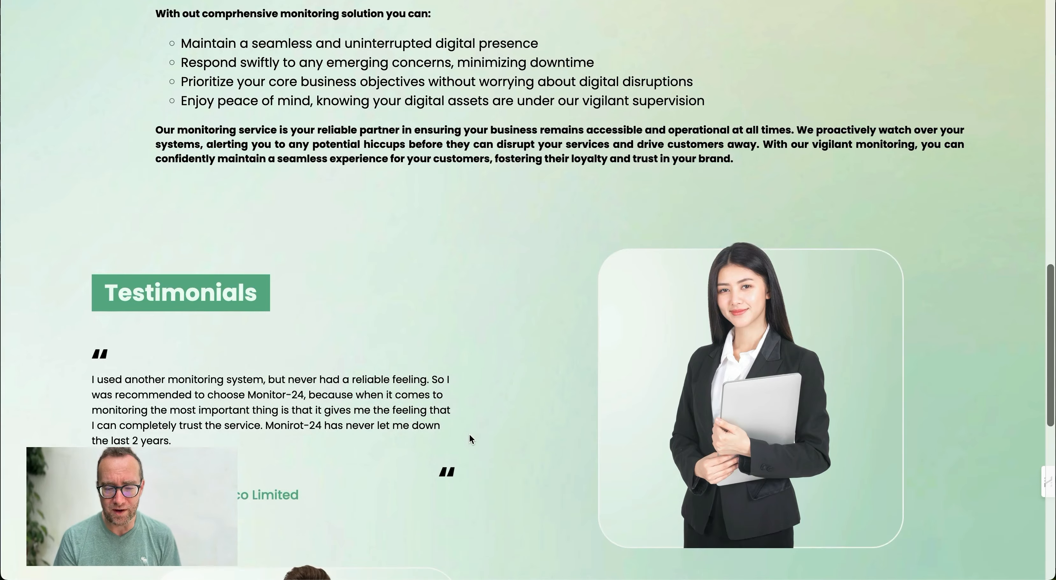
scroll(up, 3)
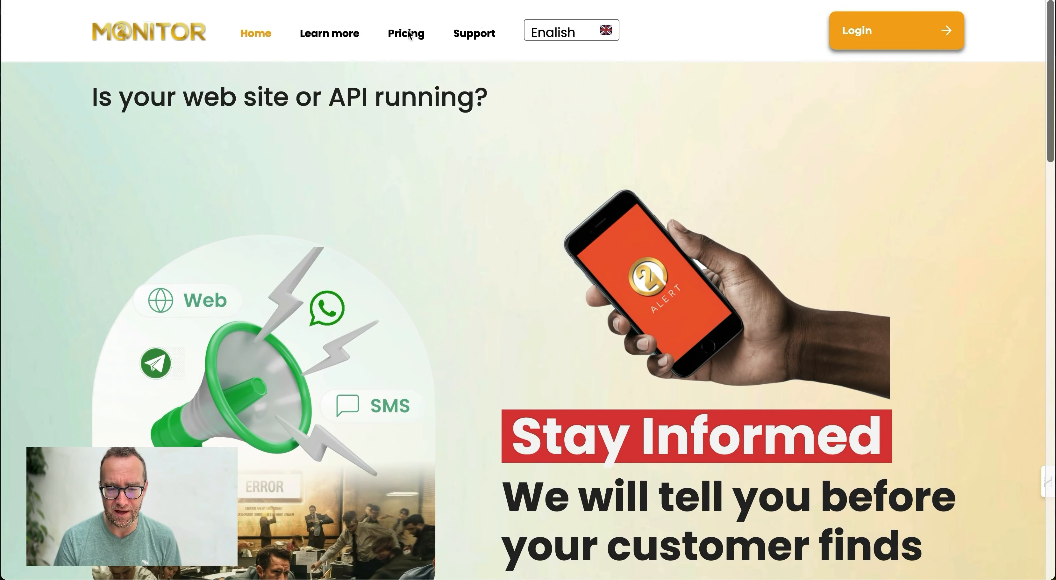
click(406, 33)
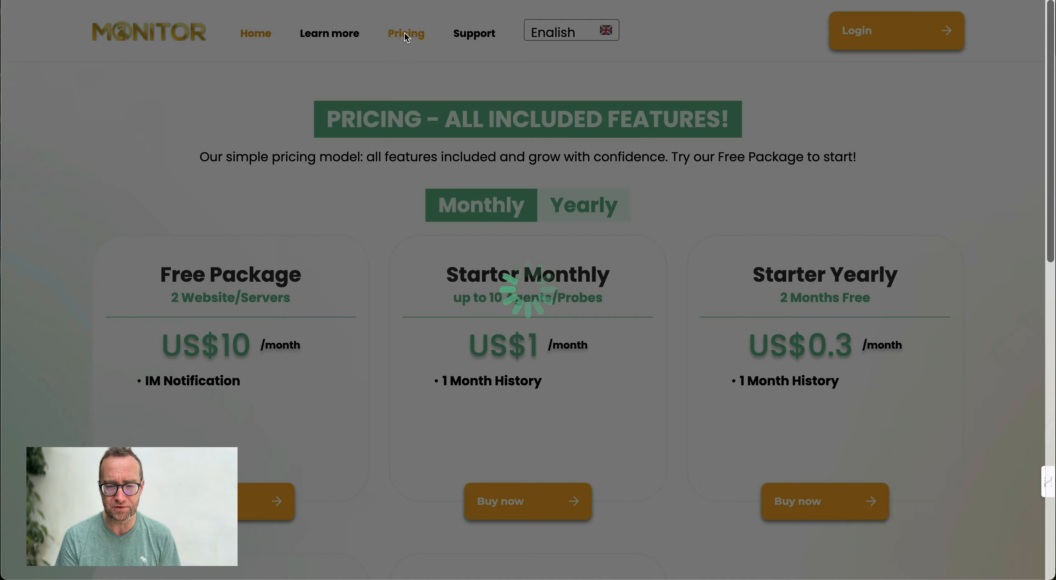
click(406, 33)
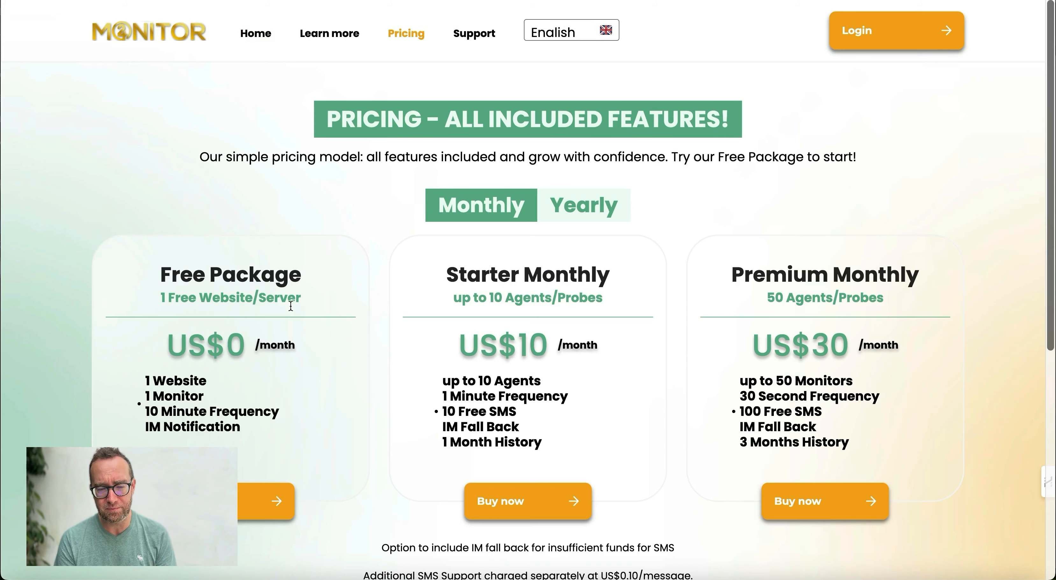
scroll(down, 3)
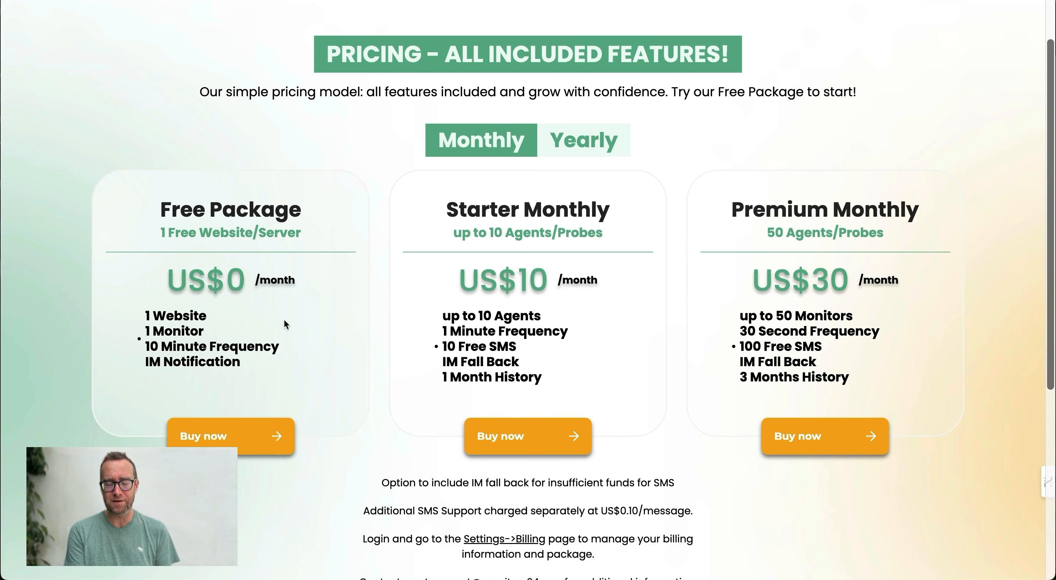
mouse_move(575, 305)
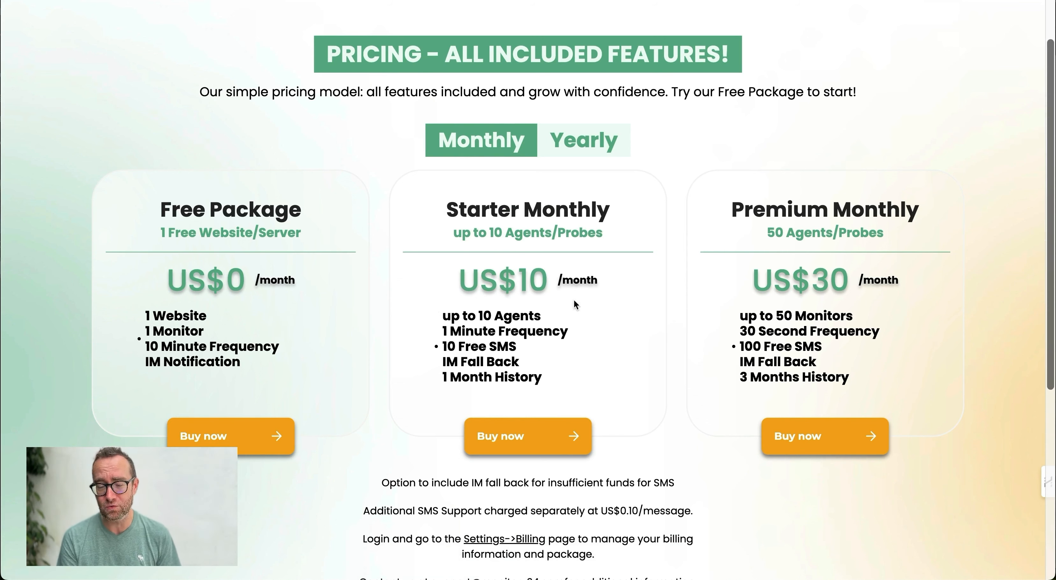
scroll(up, 3)
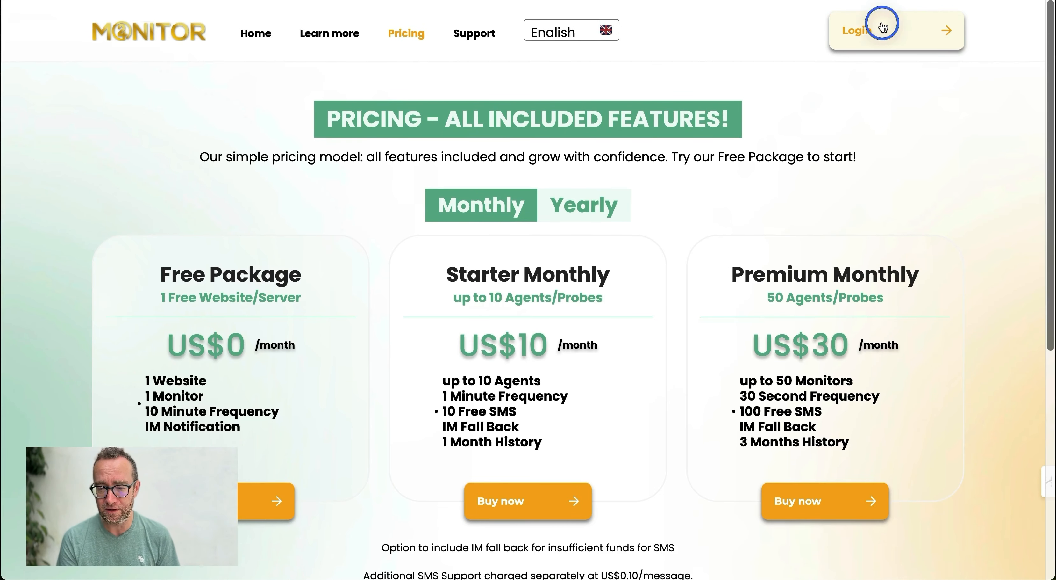
Step: Log in with email and password to reach the dashboard showing the Home Page agent OK
click(883, 31)
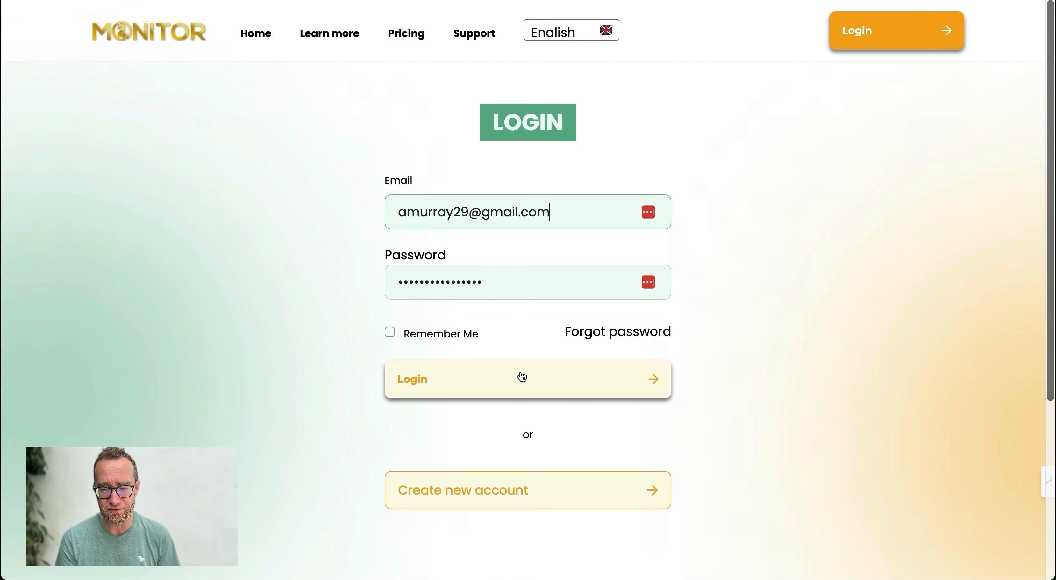
click(527, 379)
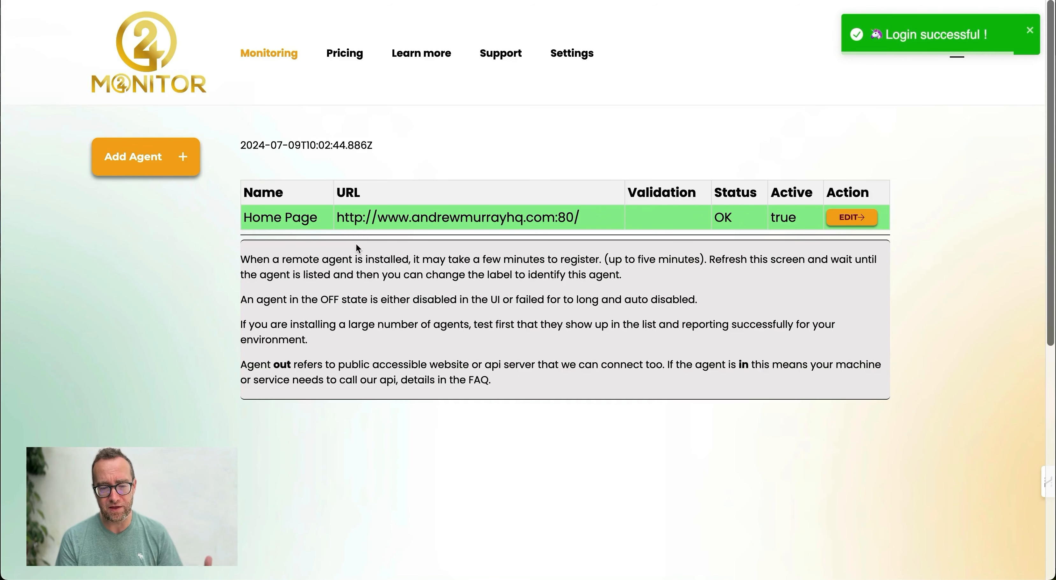
mouse_move(705, 223)
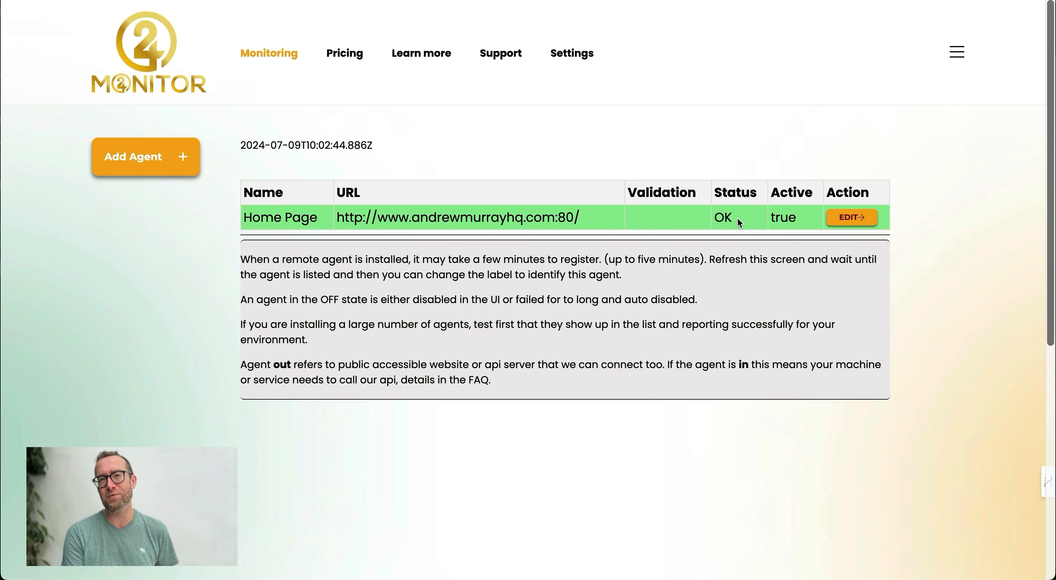
mouse_move(718, 311)
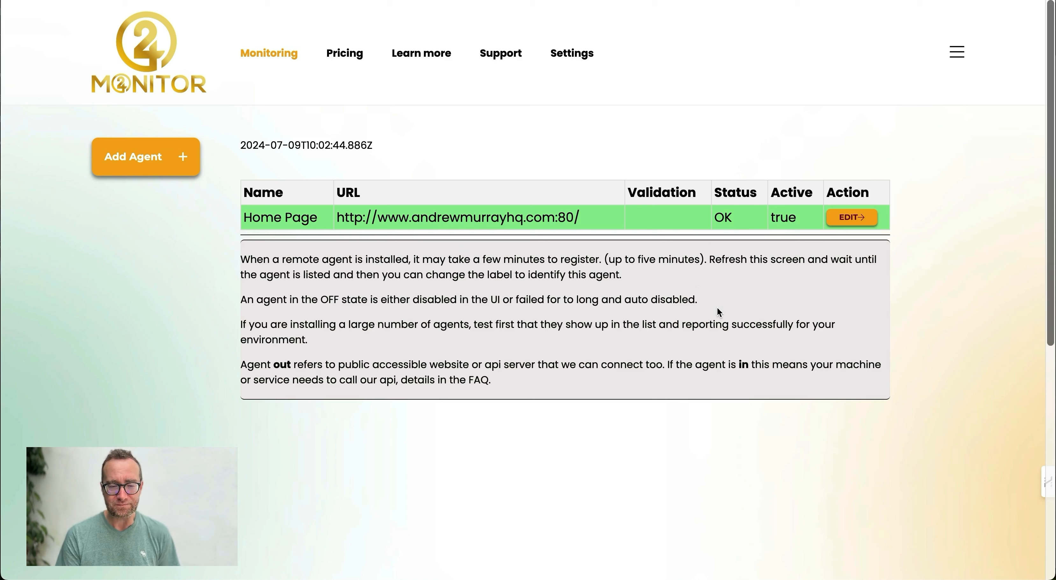